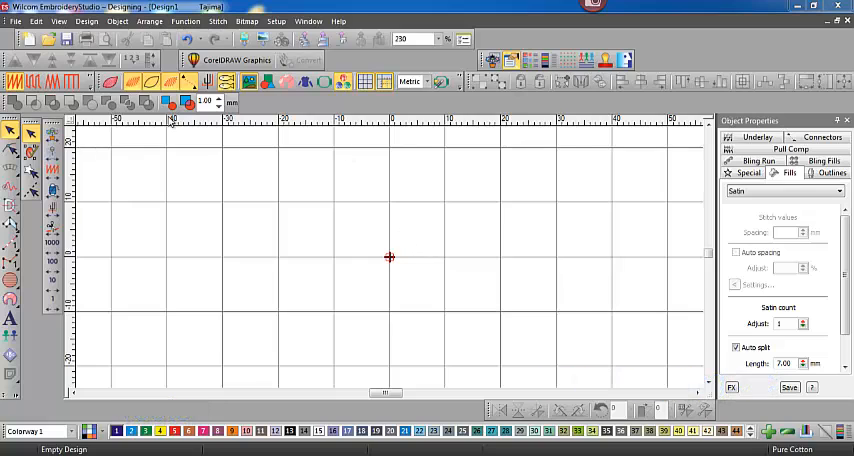
# - Begin importing a graphic into the empty design from the File menu
pyautogui.click(14, 20)
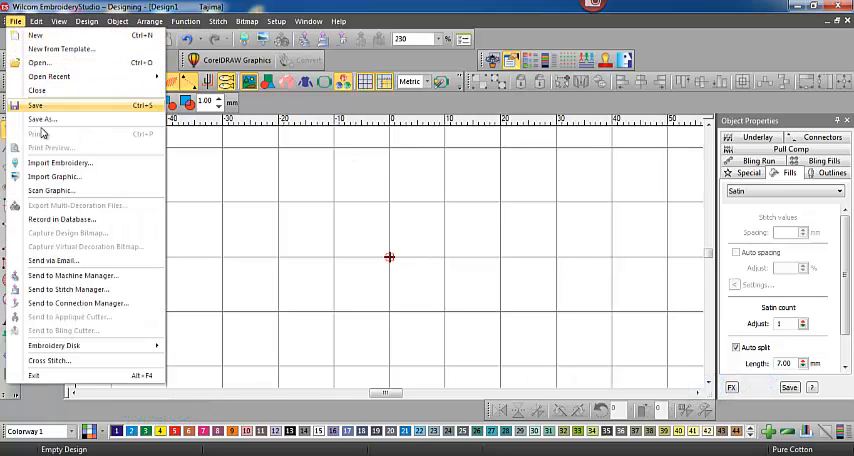
pyautogui.moveTo(52, 176)
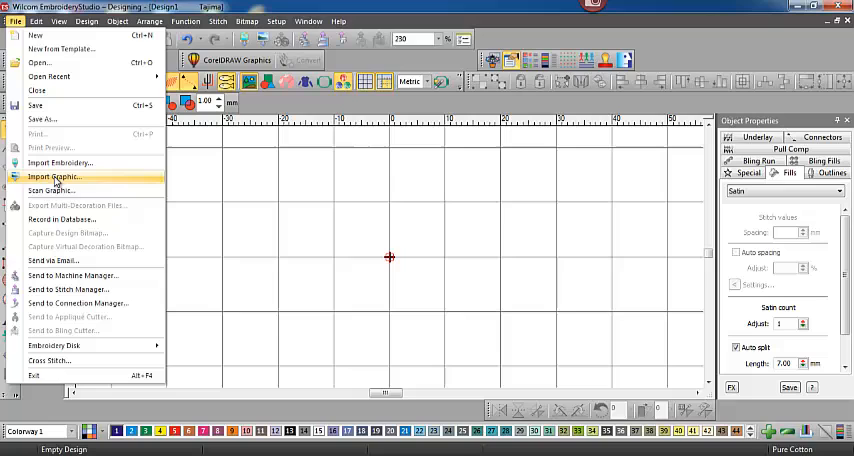
pyautogui.moveTo(50, 190)
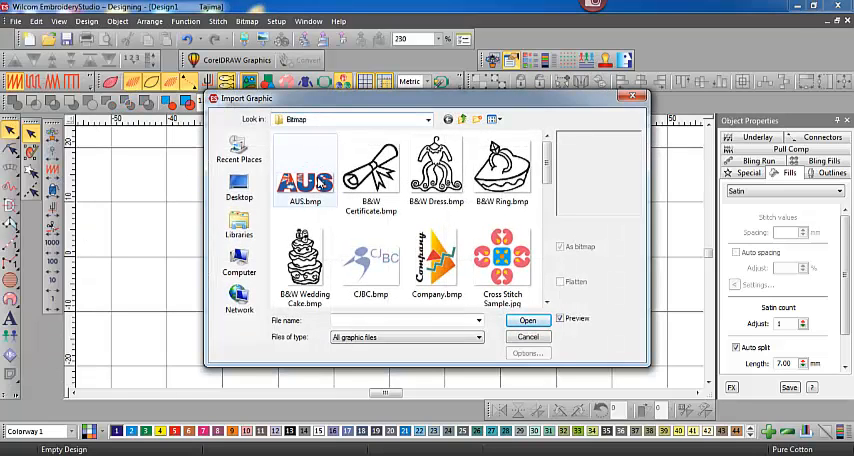
# - Cancel the Import Graphic window without choosing any file
pyautogui.click(528, 320)
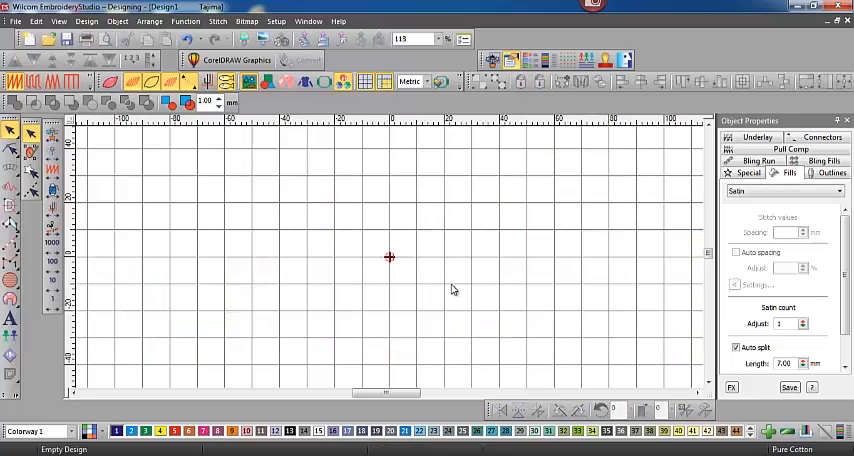
pyautogui.moveTo(264, 40)
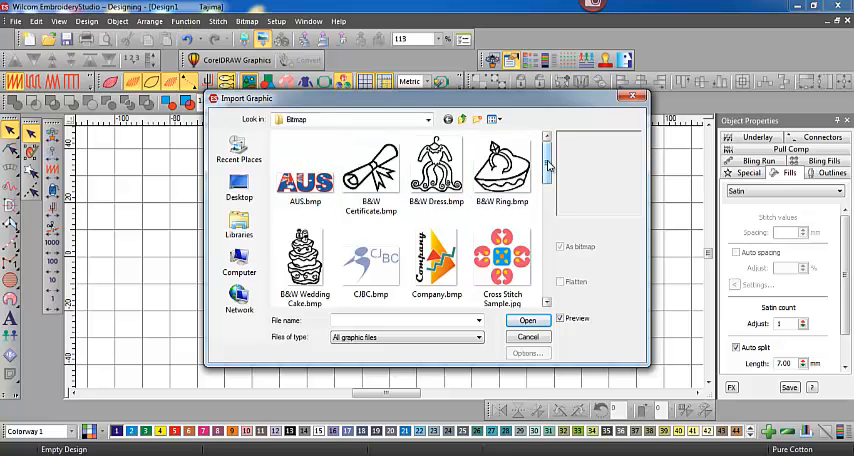
# - Import Rose.bmp from the sample images onto the embroidery canvas
pyautogui.scroll(-3)
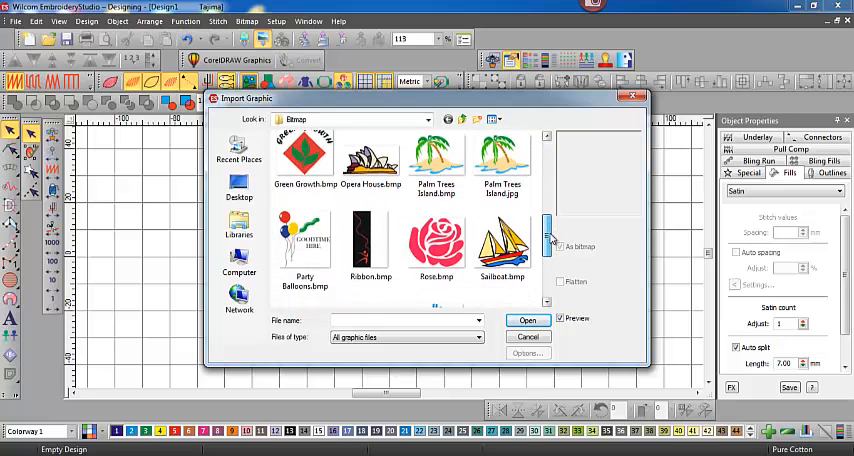
pyautogui.click(436, 244)
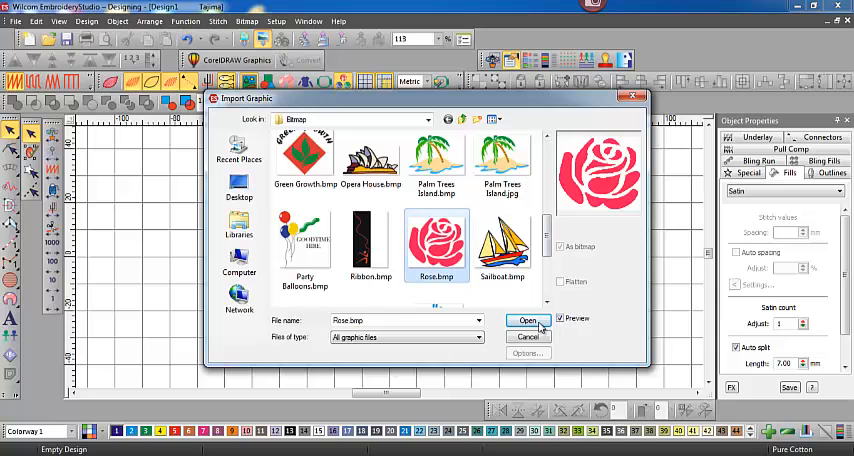
pyautogui.click(528, 320)
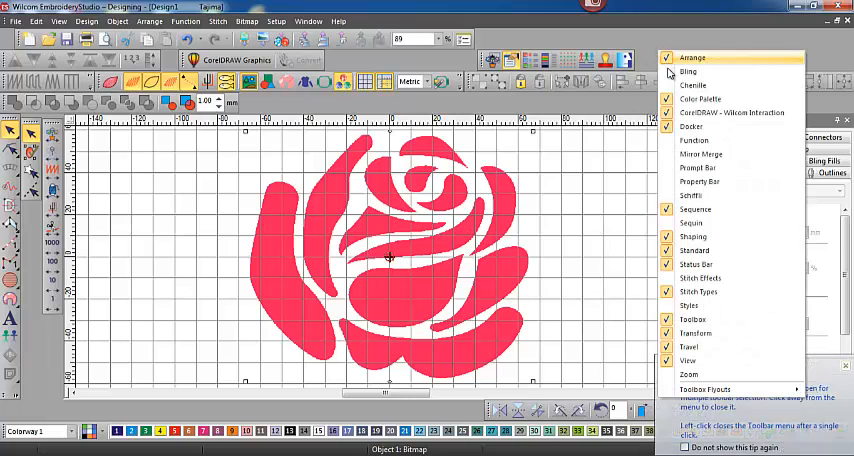
pyautogui.moveTo(692, 208)
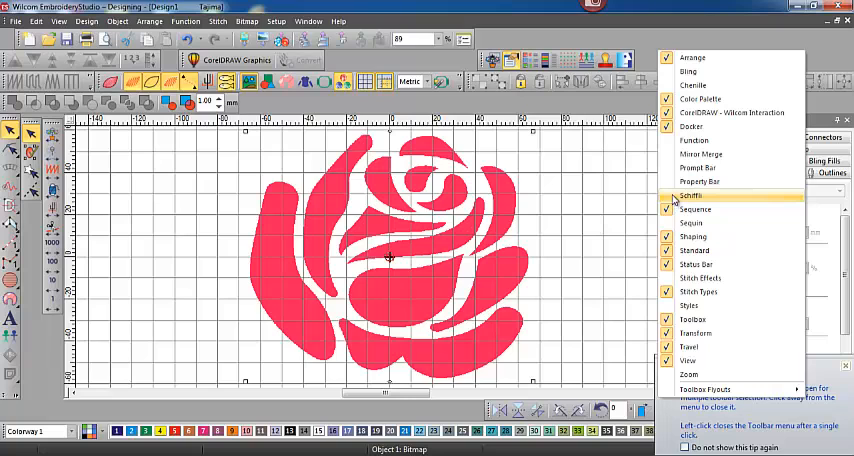
# - Toggle one of the toolbars from the toolbar list before scaling the rose
pyautogui.click(700, 182)
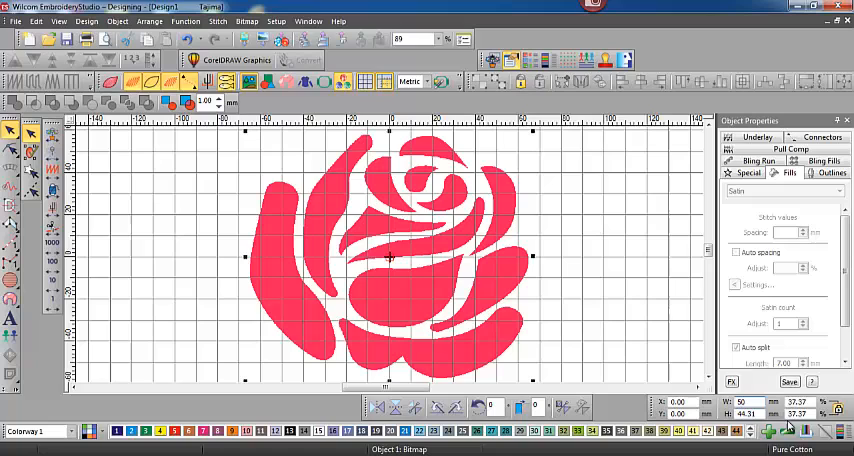
pyautogui.moveTo(616, 310)
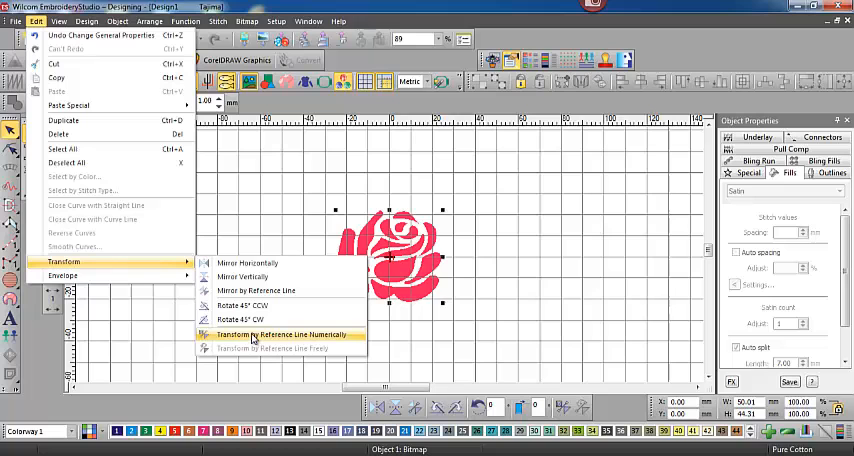
pyautogui.click(280, 334)
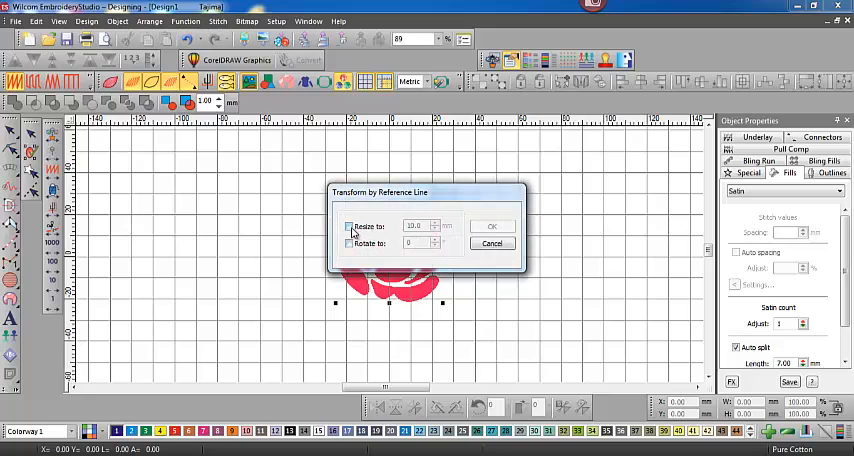
pyautogui.click(350, 226)
pyautogui.write('60')
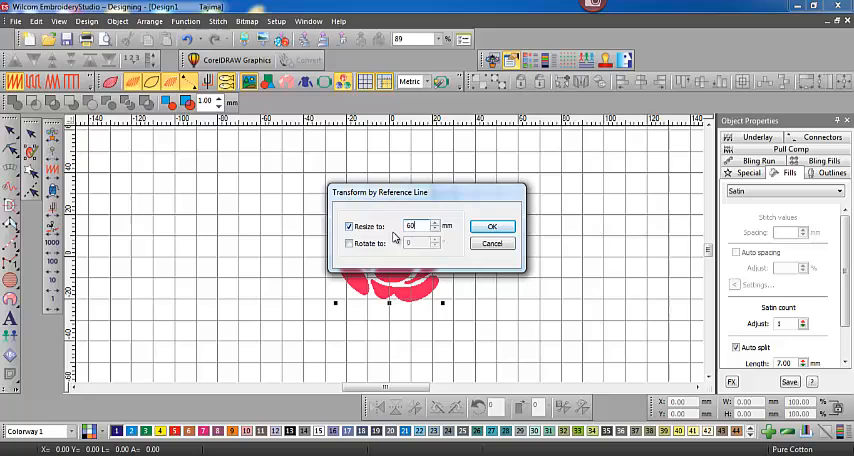
pyautogui.click(492, 224)
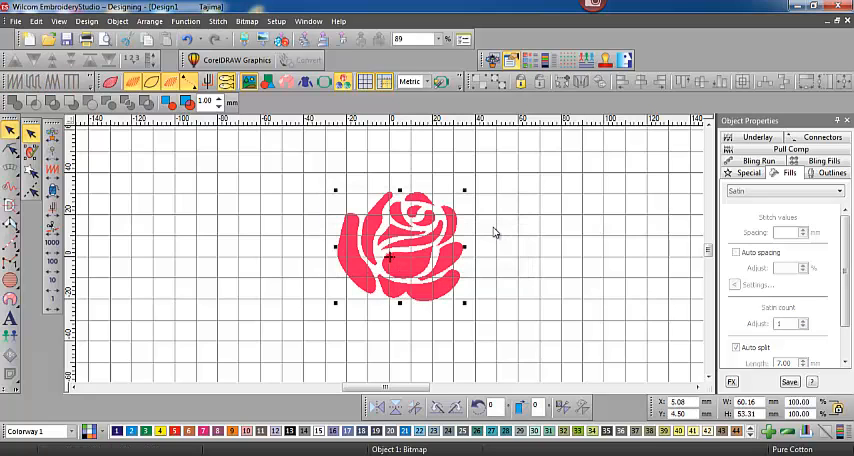
pyautogui.moveTo(428, 244)
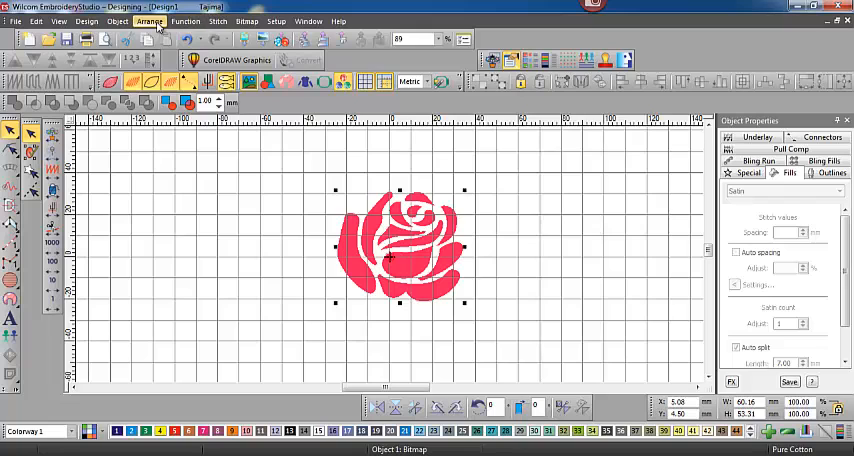
# - Lock the rose via Arrange > Lock, unlock it, then reselect it to lock again
pyautogui.click(148, 20)
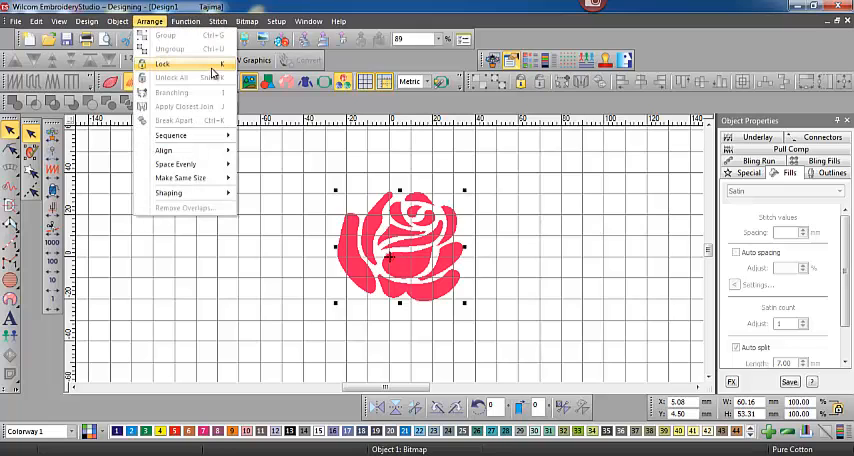
pyautogui.click(162, 64)
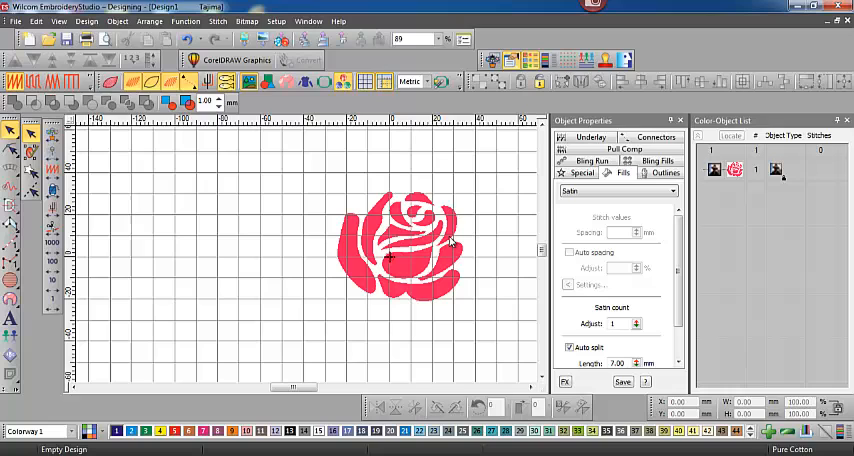
pyautogui.click(150, 20)
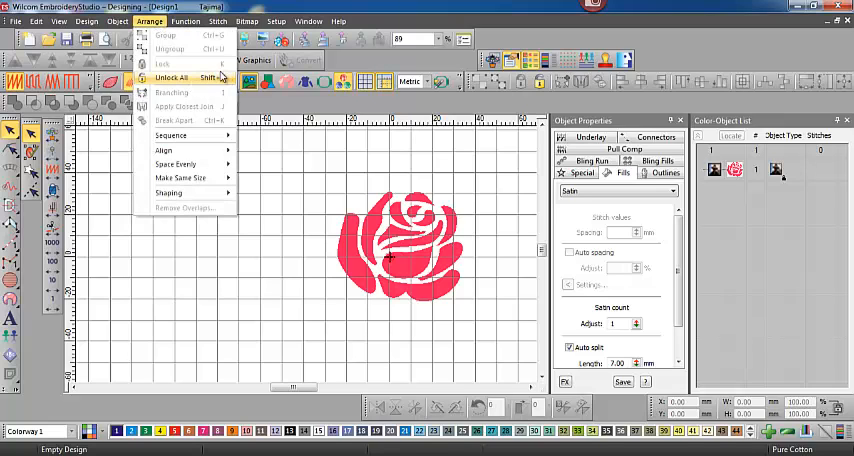
pyautogui.moveTo(284, 152)
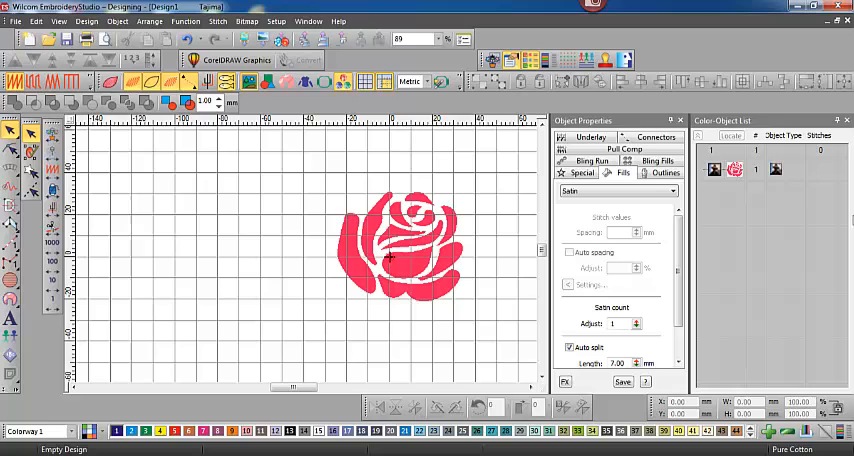
pyautogui.click(400, 244)
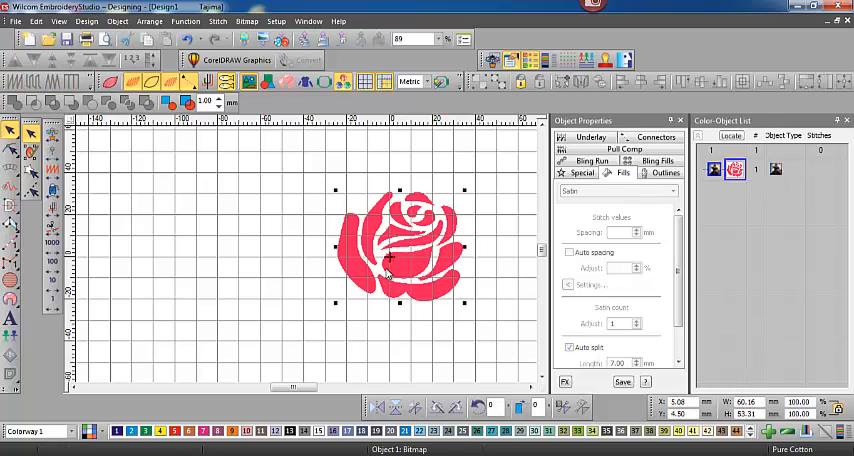
pyautogui.click(150, 14)
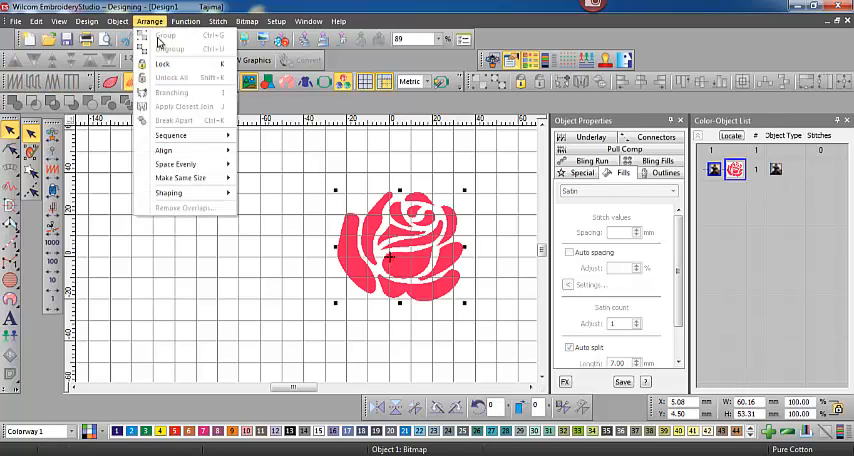
pyautogui.moveTo(316, 212)
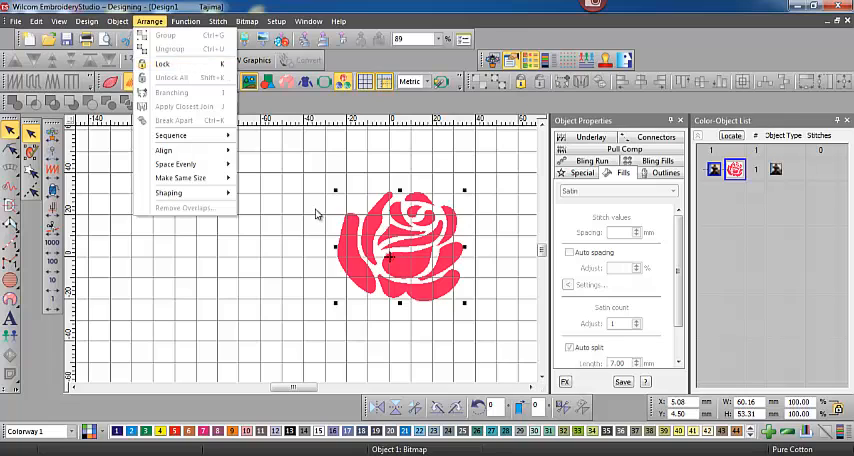